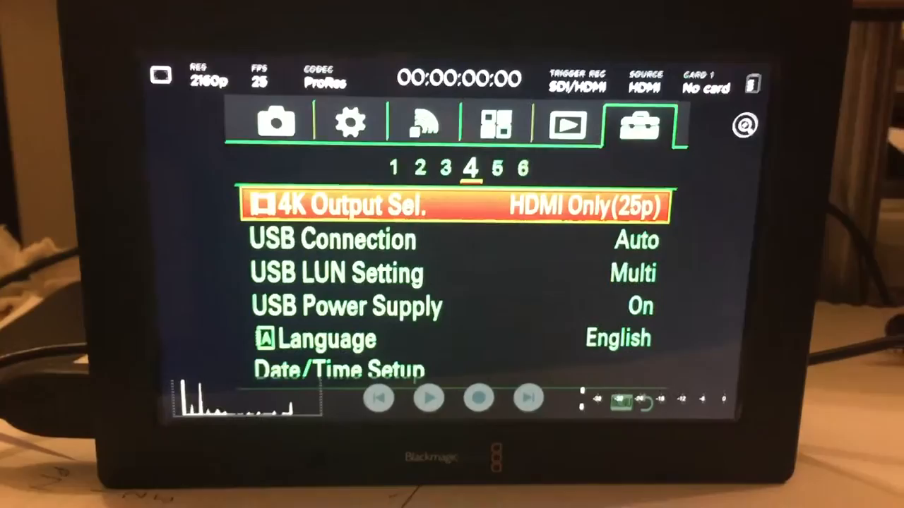
# Choose a 4K Output Sel. option, bringing up the 'cannot record movies while outputting 4K' warning.
pyautogui.click(459, 205)
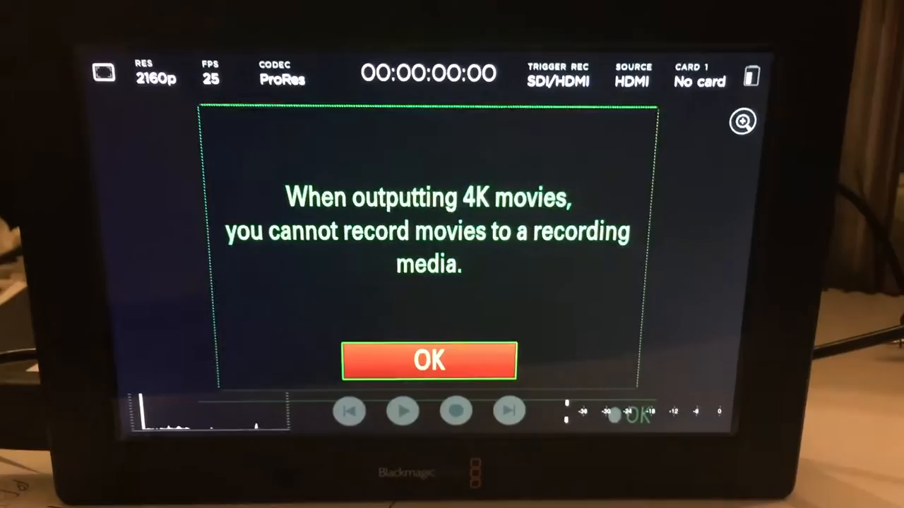
pyautogui.click(429, 360)
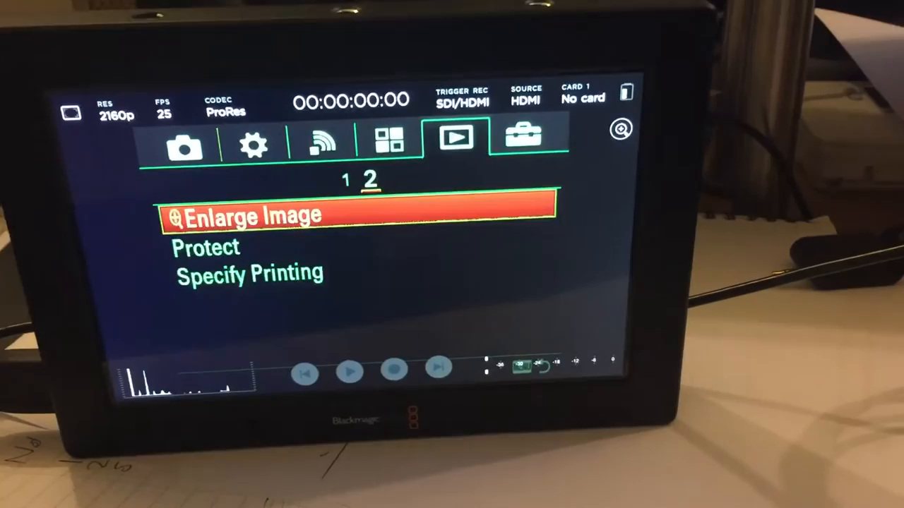
# Go to Setup page 6 with Folder Name highlighted, HDMI output at 1080p 50.
pyautogui.click(522, 136)
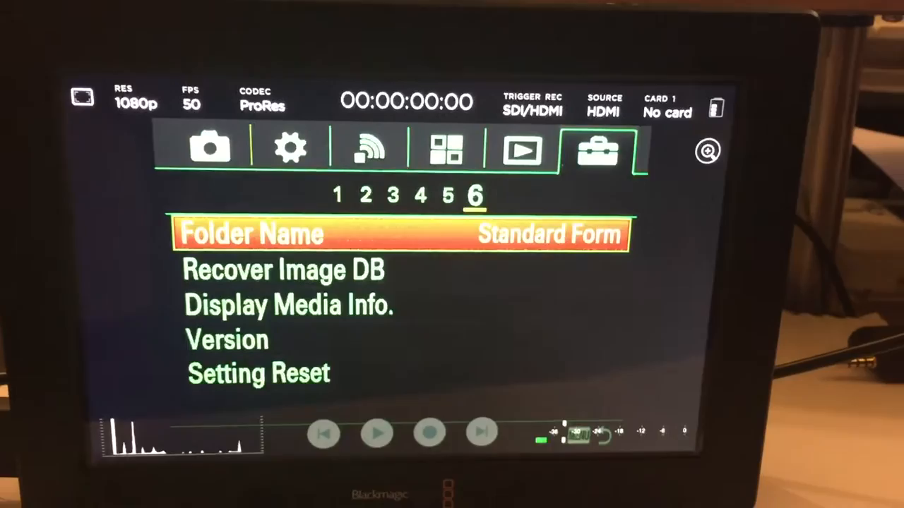
# Go to Camera Settings page 2, showing File Format XAVC S HD and Record Setting 25p 50M.
pyautogui.click(210, 146)
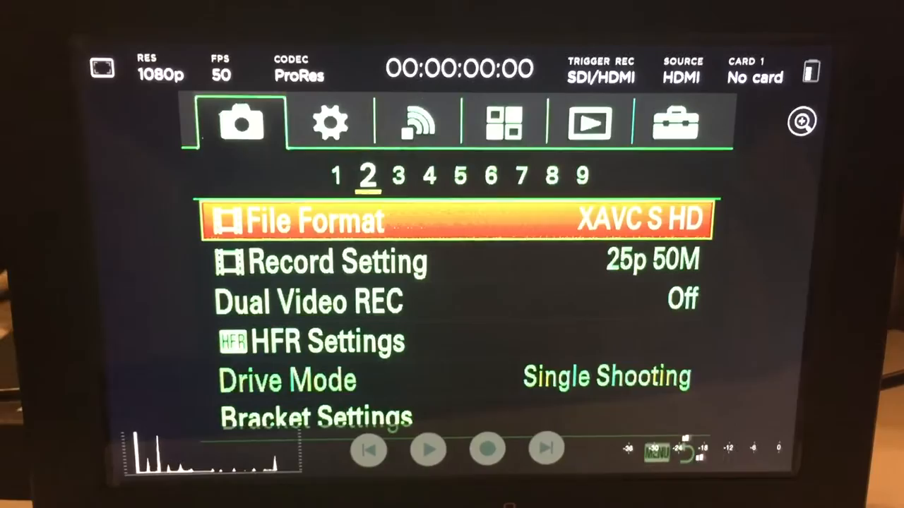